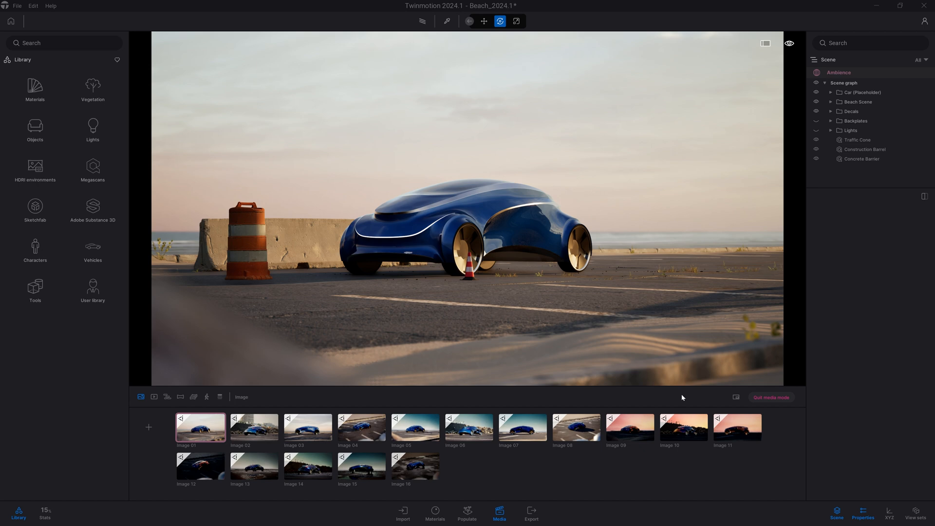
pyautogui.moveTo(322, 177)
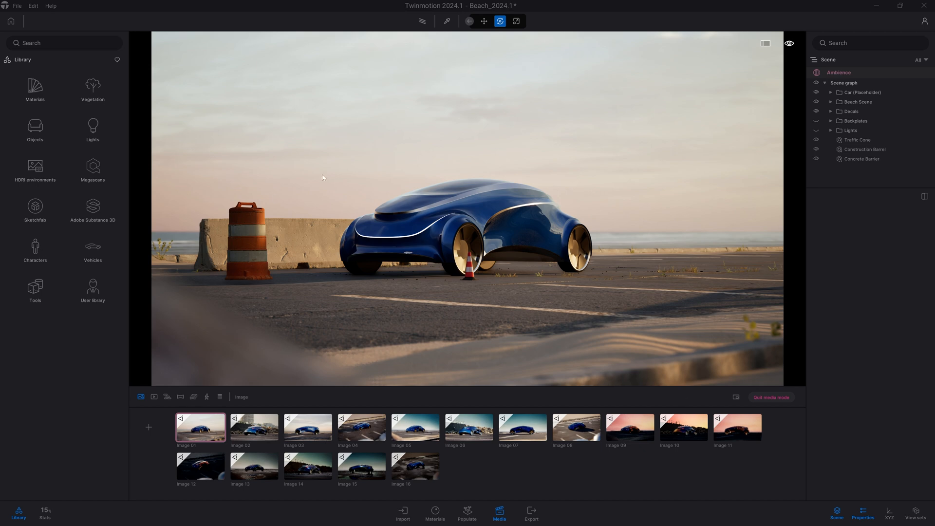
pyautogui.moveTo(541, 234)
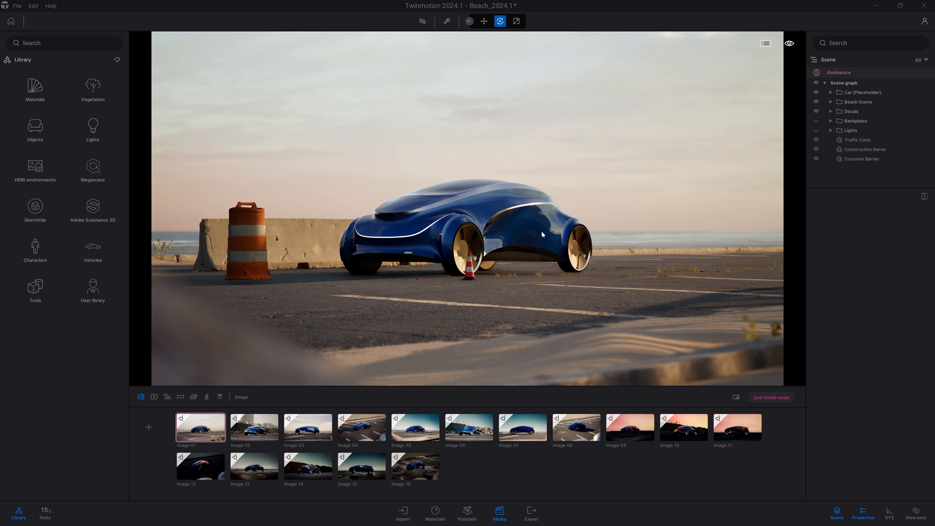
pyautogui.moveTo(847, 168)
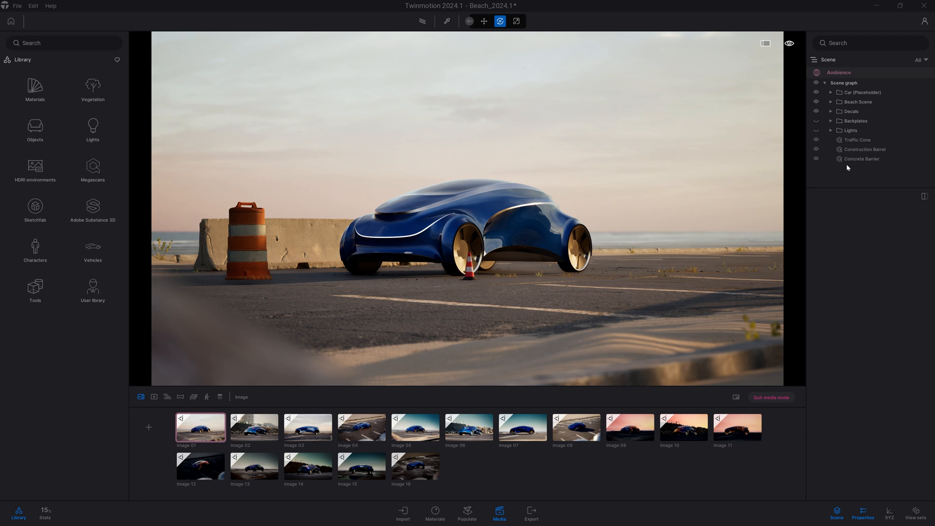
# Enable Layer ID 1 on the Traffic Cone, then on the Construction Barrel and Concrete Barrier together.
pyautogui.click(857, 139)
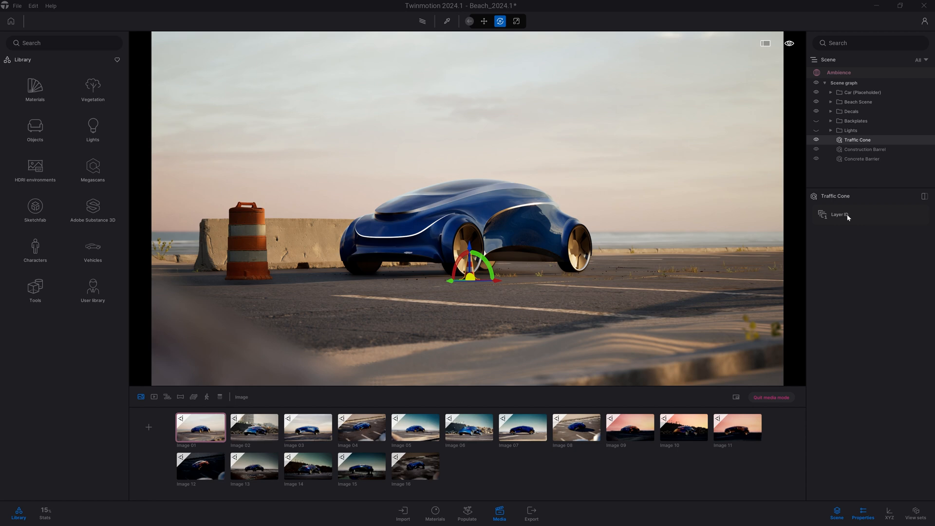
pyautogui.click(822, 214)
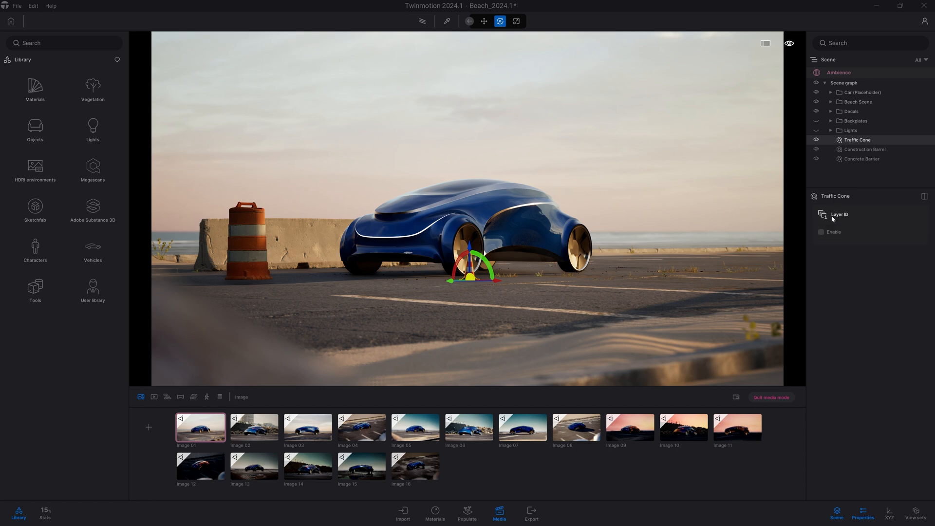
pyautogui.click(822, 232)
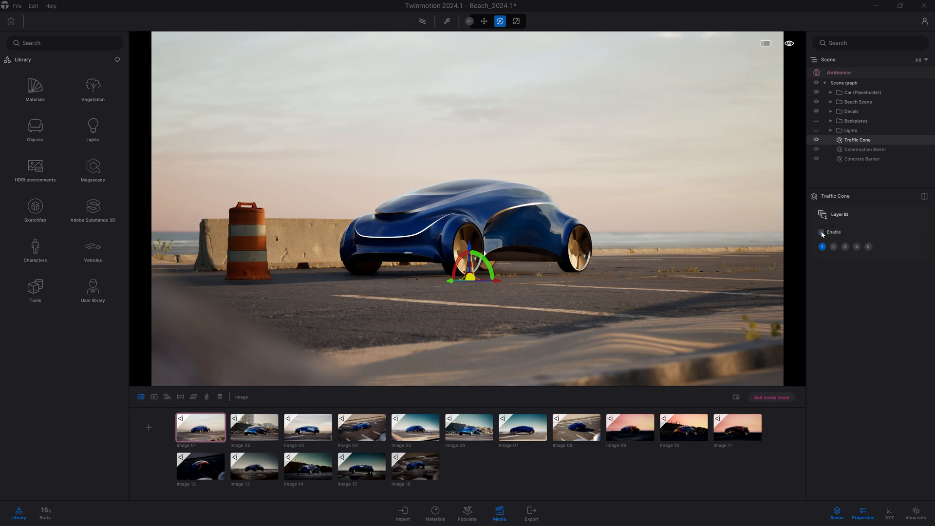
pyautogui.click(822, 231)
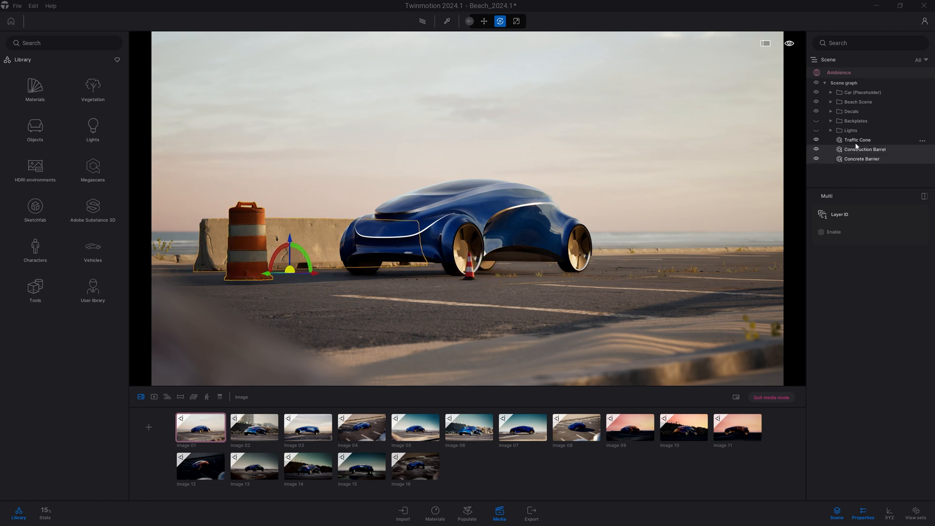
pyautogui.click(822, 231)
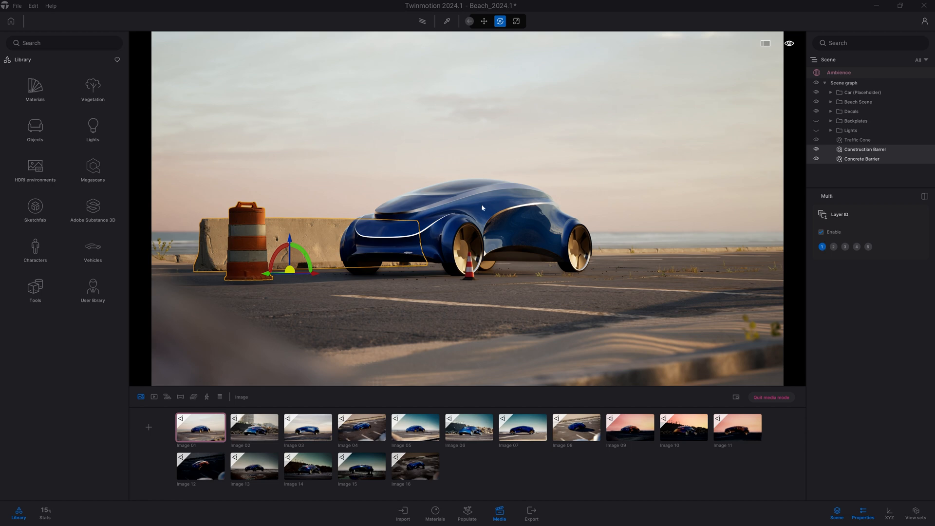
# Select the Car (Placeholder) group and assign it Layer ID 2.
pyautogui.click(862, 92)
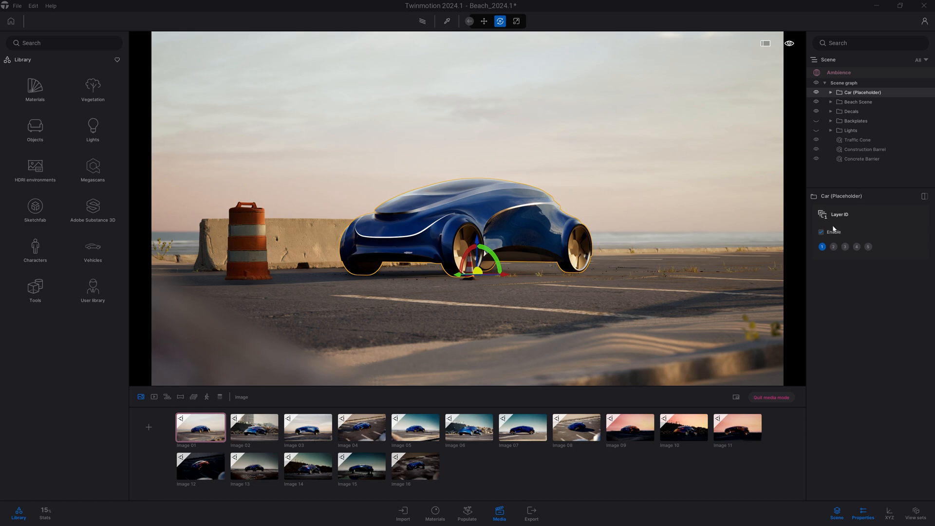
pyautogui.click(833, 247)
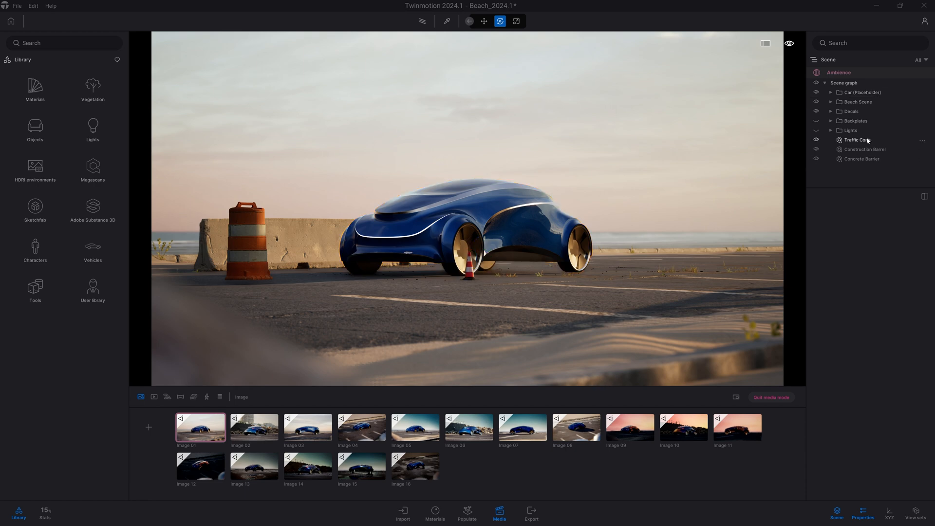
# Expand Beach Scene, enable Layer ID on the Plants group set to 3, then clear the selection.
pyautogui.click(831, 101)
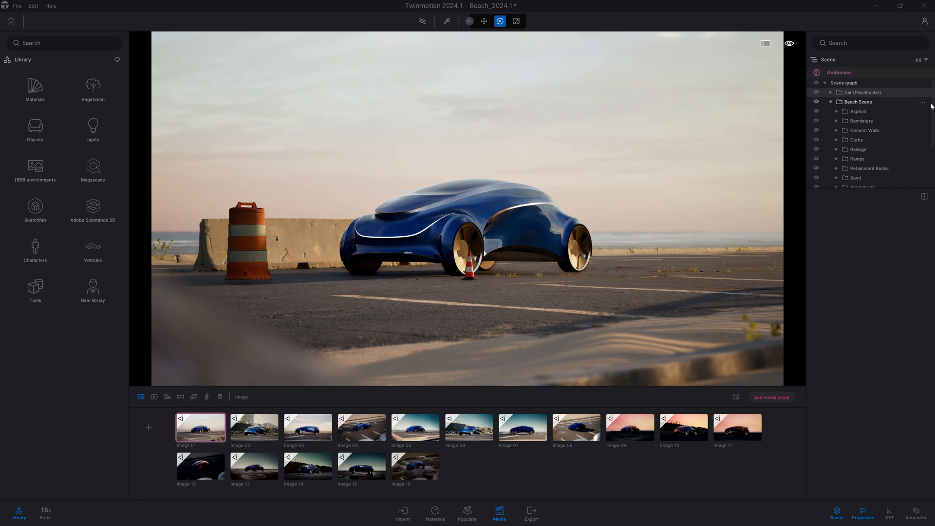
pyautogui.scroll(-3)
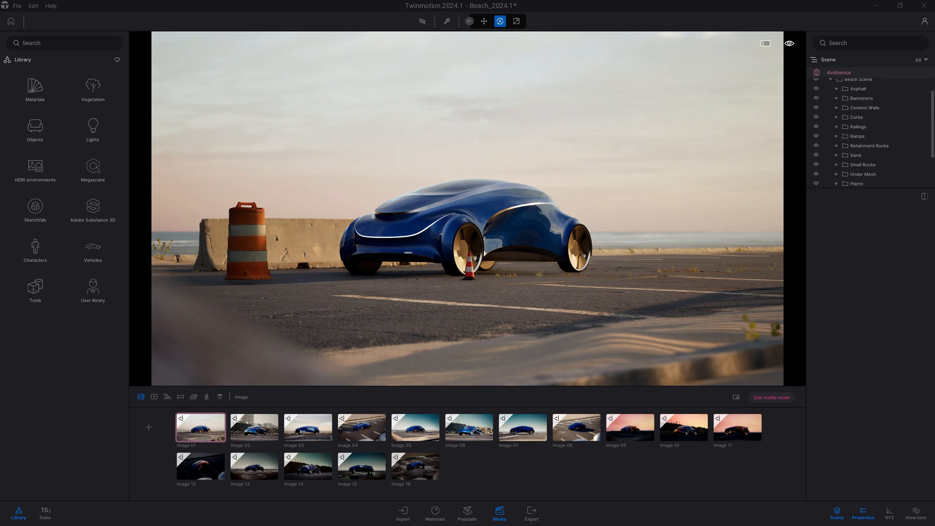
pyautogui.click(856, 174)
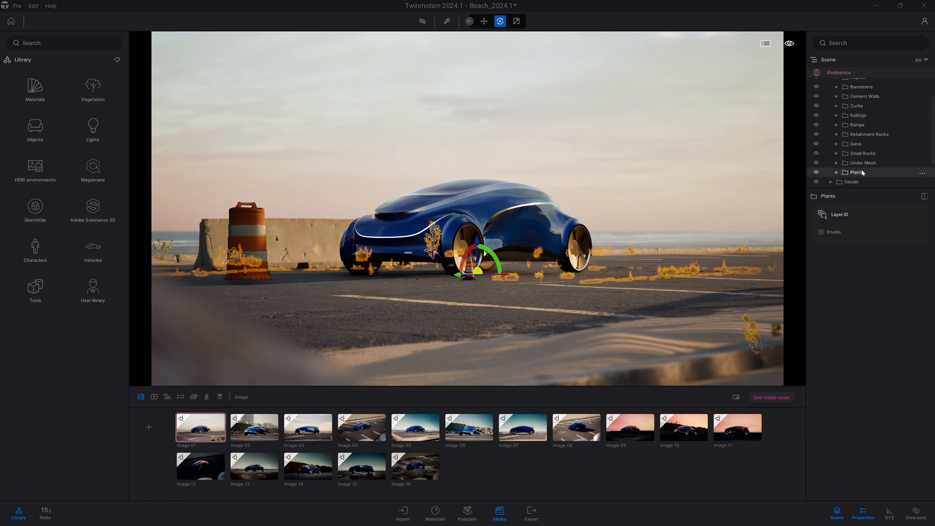
pyautogui.click(821, 233)
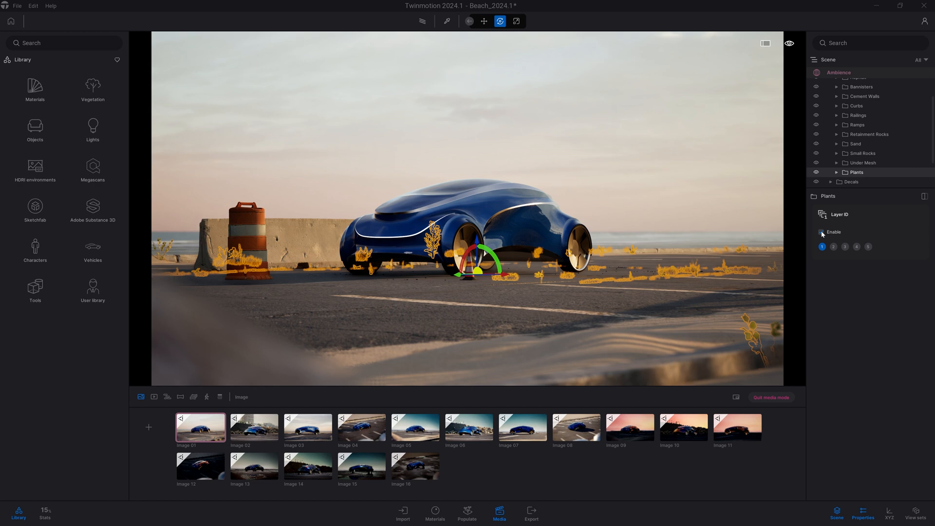
pyautogui.click(845, 246)
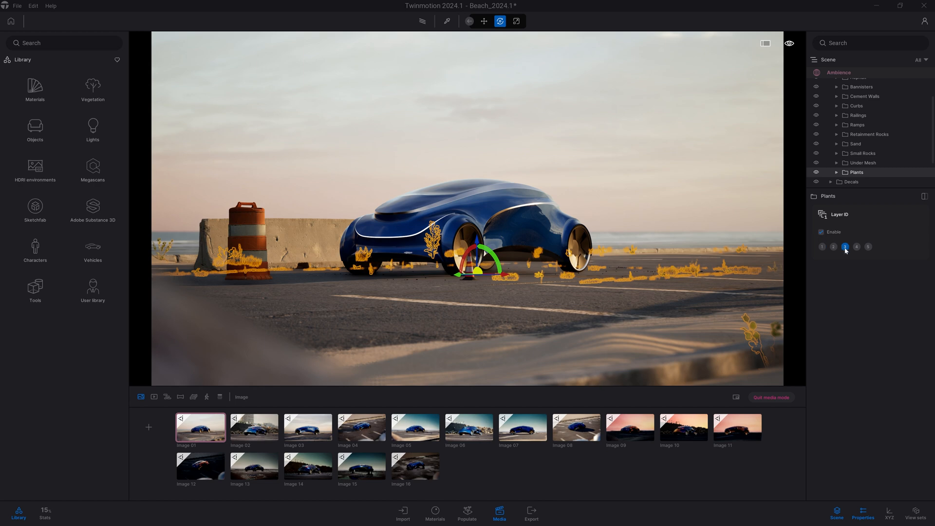
pyautogui.click(845, 246)
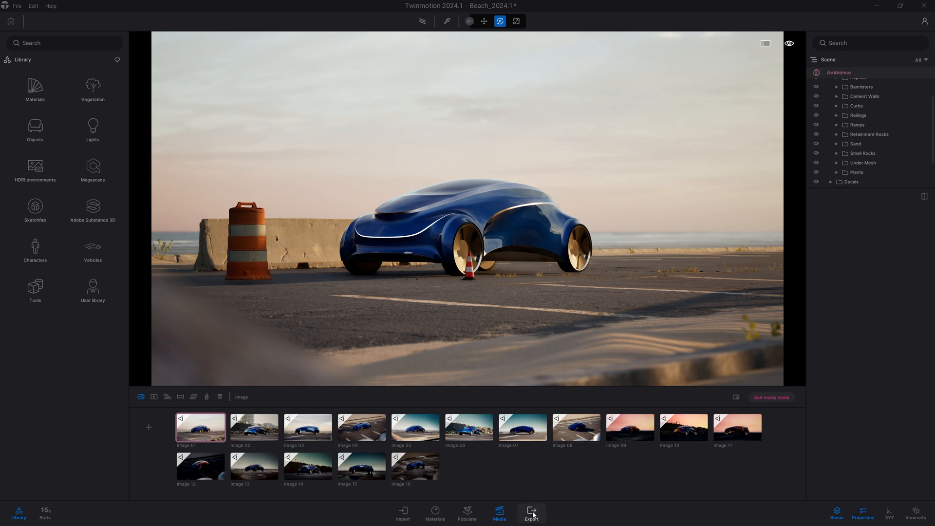
# In Export, add an Image export and choose Image 01 as the media, PNG format.
pyautogui.click(531, 512)
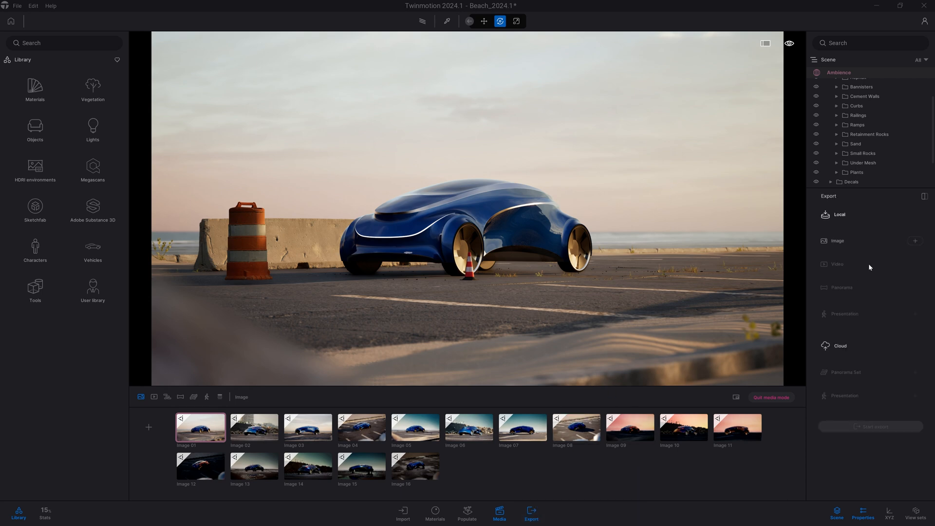
pyautogui.click(915, 242)
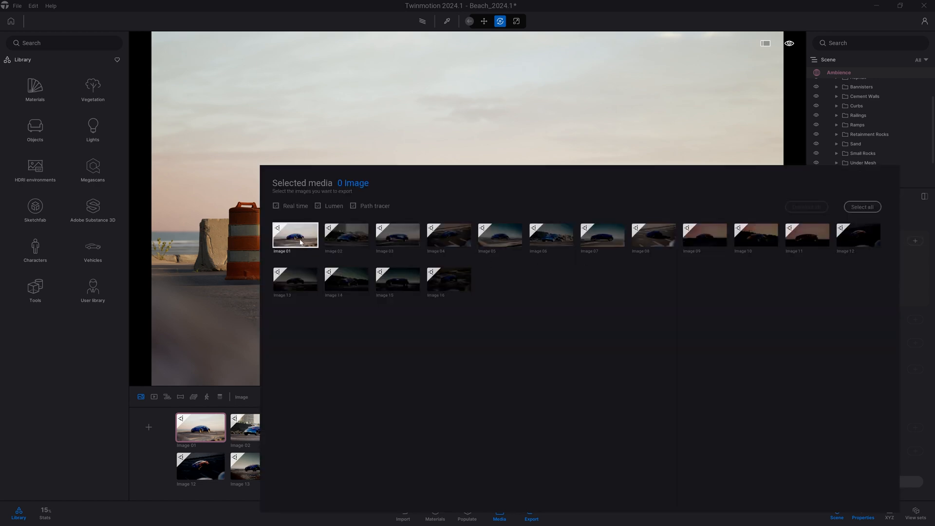
pyautogui.click(295, 234)
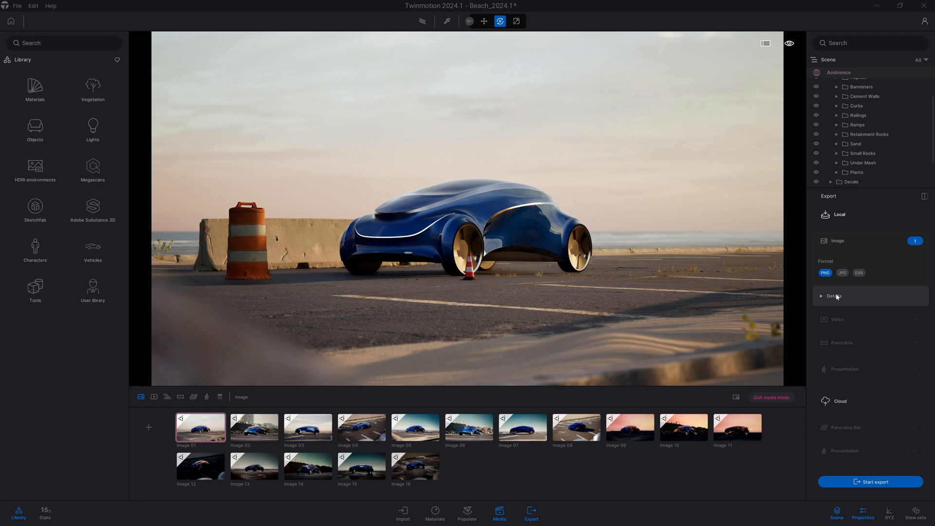
# With Sky, Layers 1–3 and Export as masks enabled in Details, start the export.
pyautogui.click(832, 297)
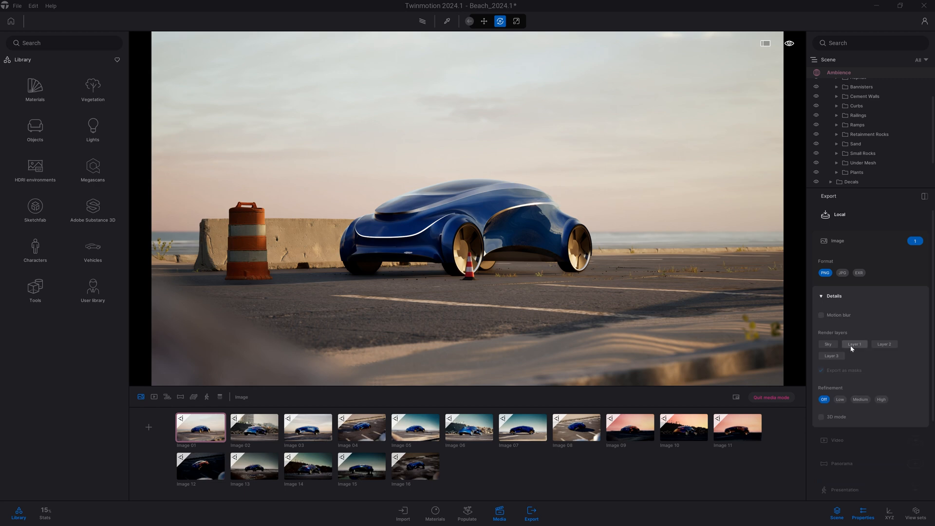
pyautogui.moveTo(843, 349)
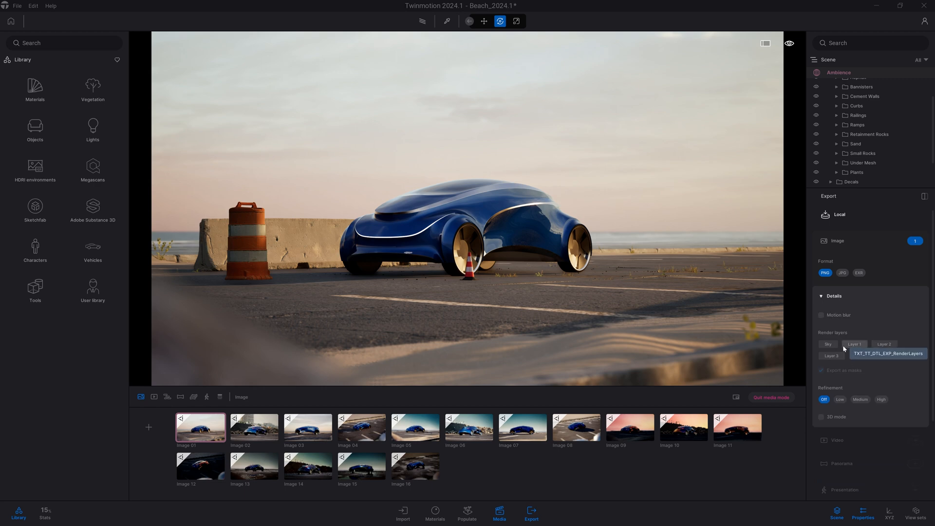
pyautogui.moveTo(856, 355)
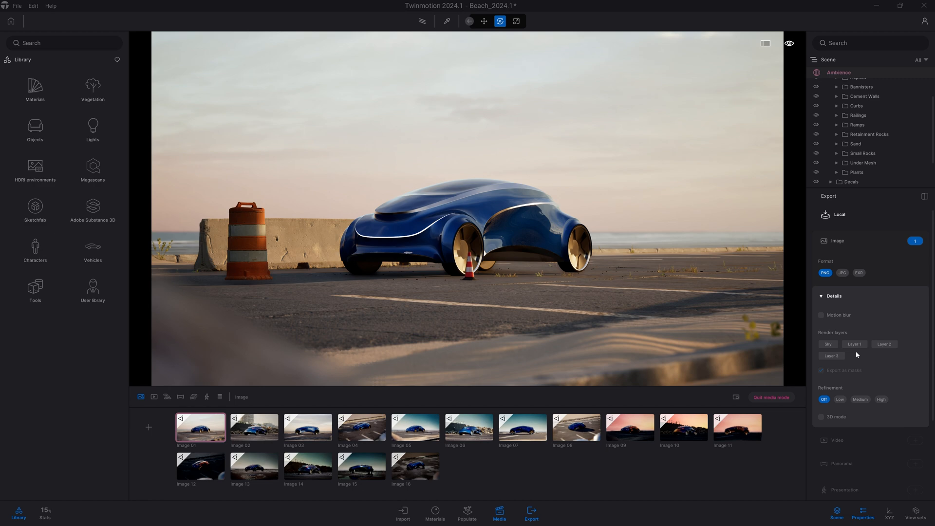
pyautogui.moveTo(890, 359)
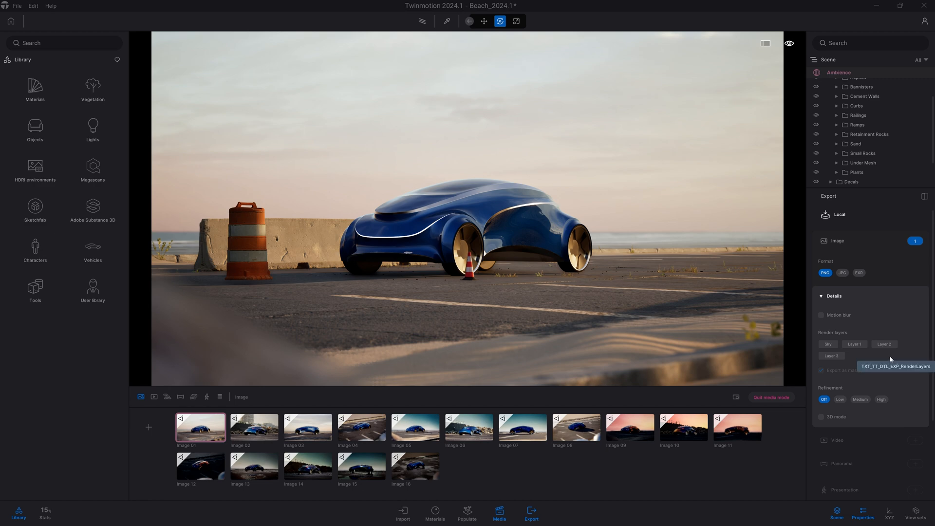
pyautogui.moveTo(847, 362)
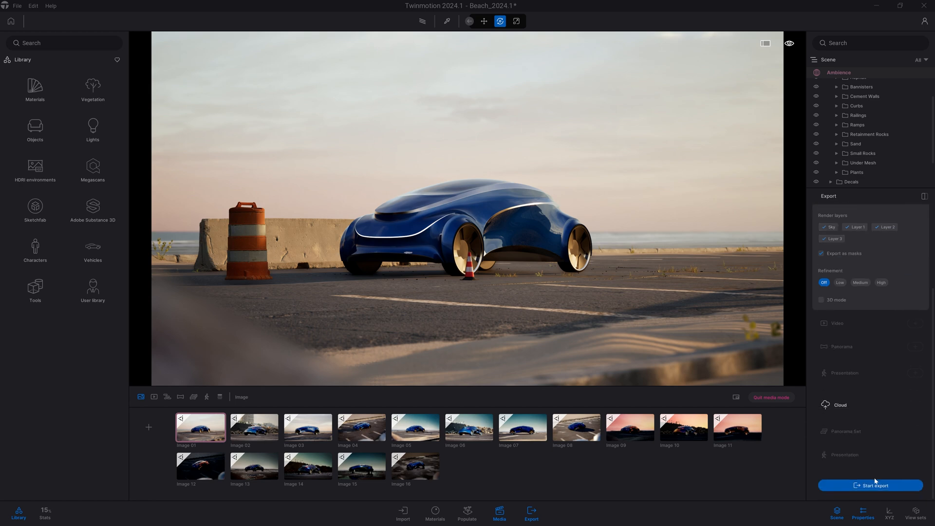
pyautogui.click(870, 485)
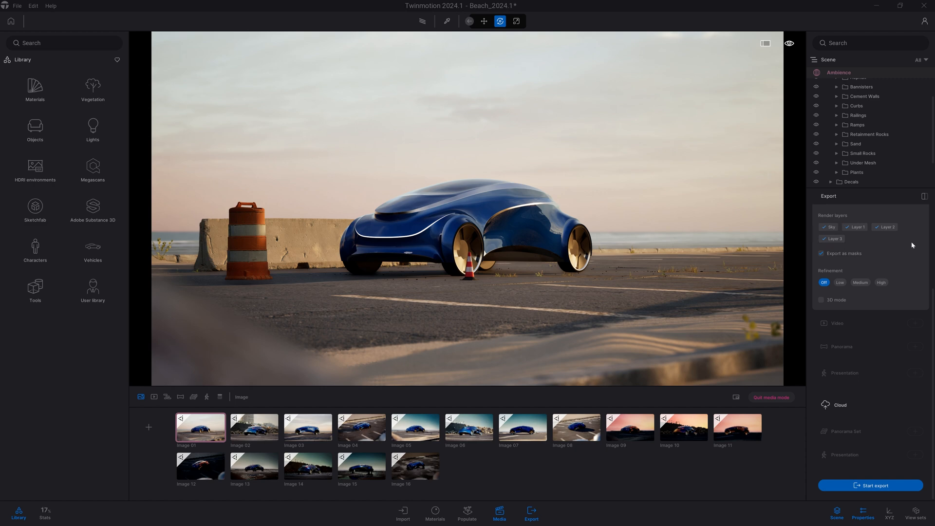
# Open Image 01.png from the export folder, then Image 01_Layer1.png from the Image 01_Layers folder.
pyautogui.click(870, 485)
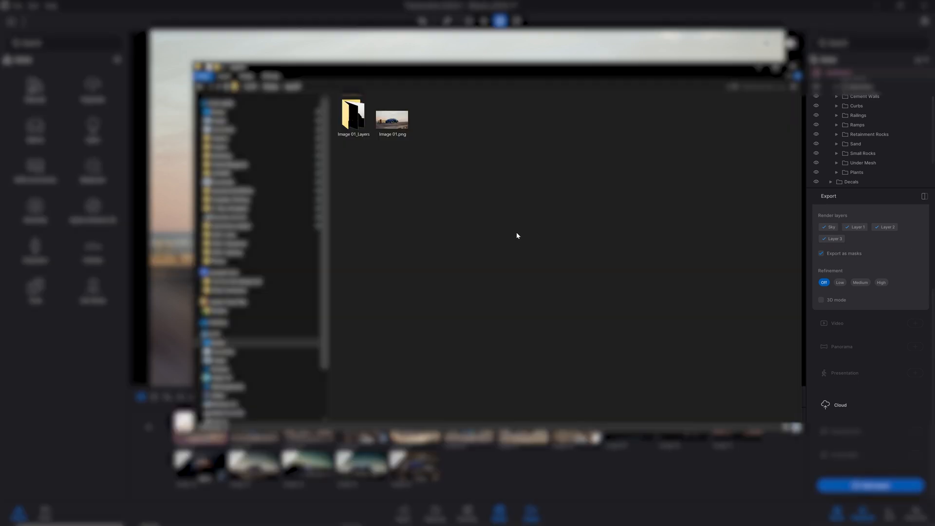
pyautogui.click(392, 115)
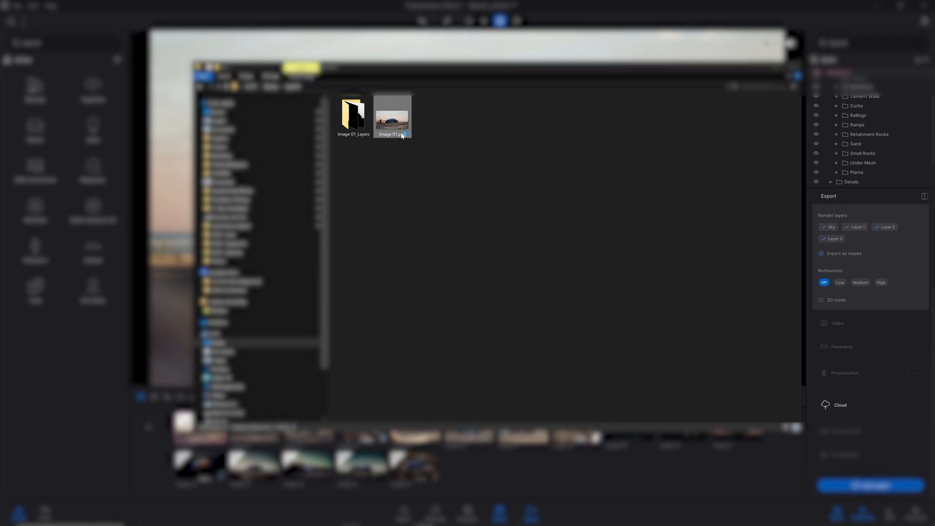
pyautogui.doubleClick(393, 115)
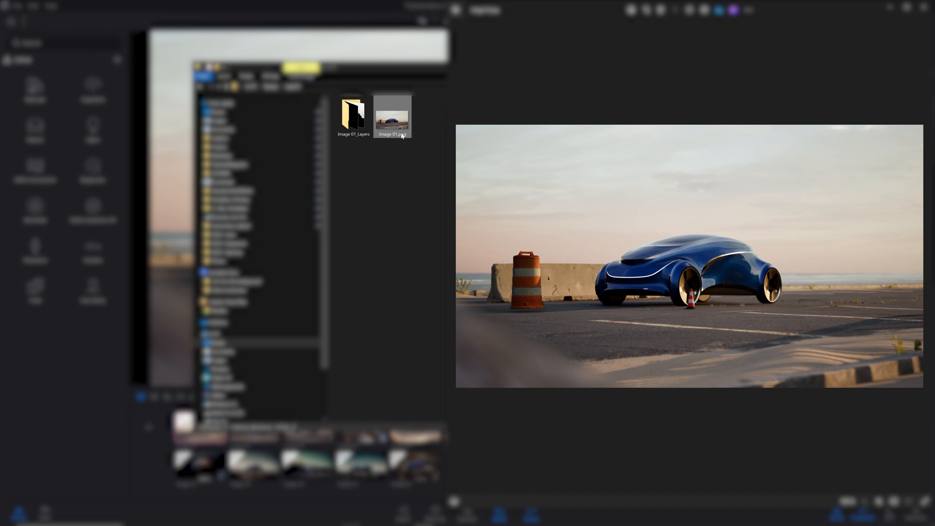
pyautogui.doubleClick(353, 114)
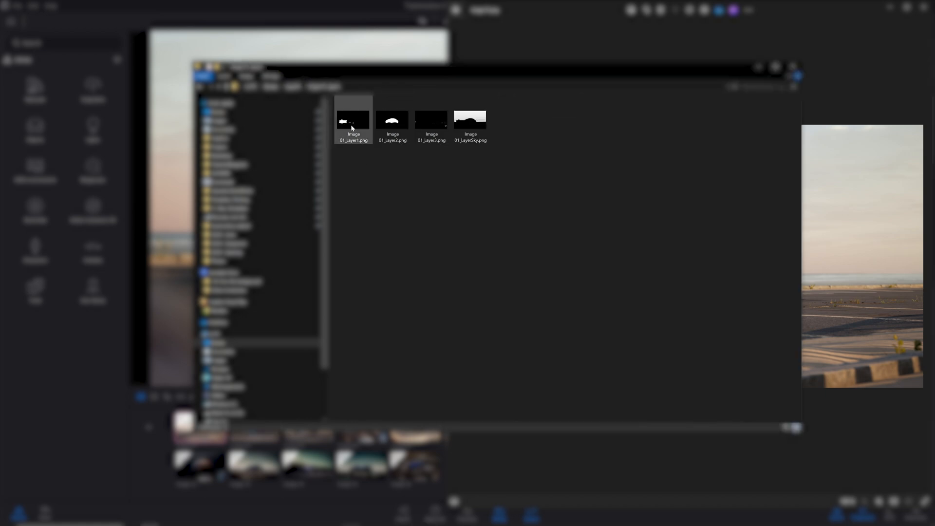
pyautogui.doubleClick(353, 120)
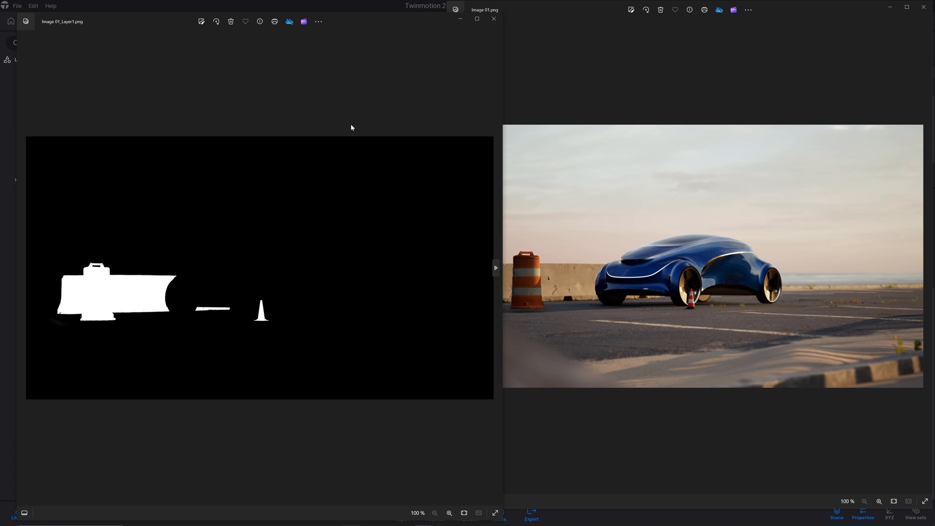
pyautogui.moveTo(219, 339)
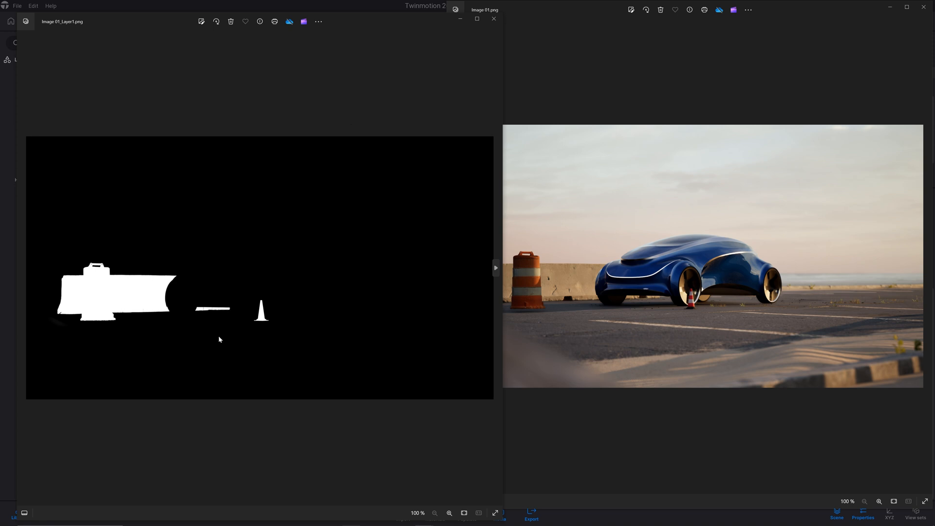